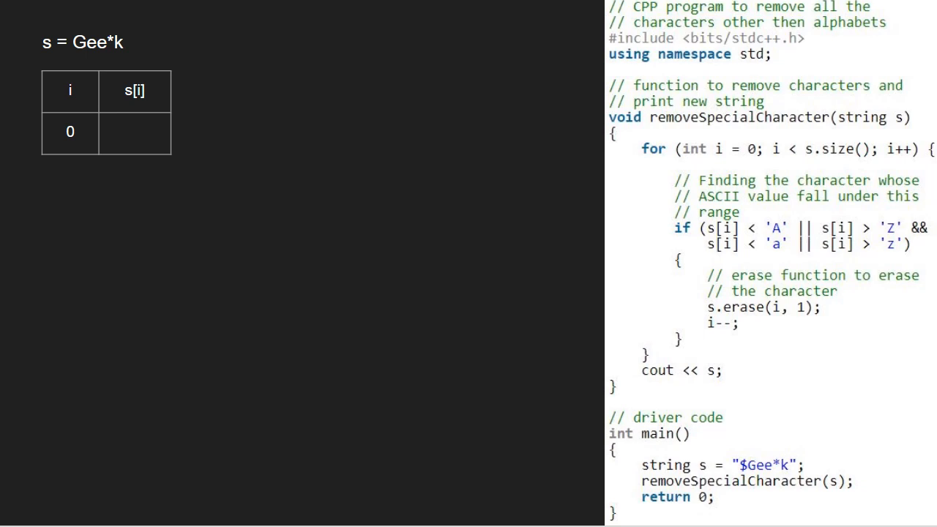
text(-1)
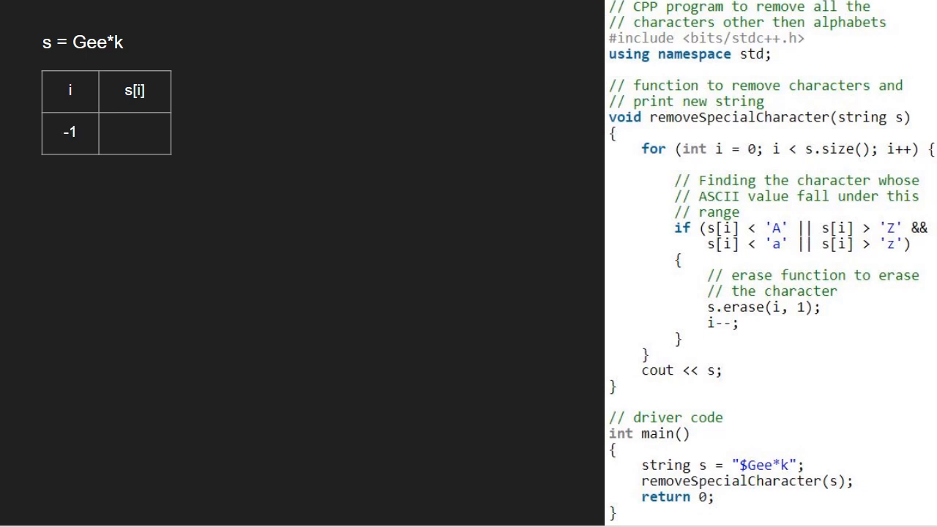